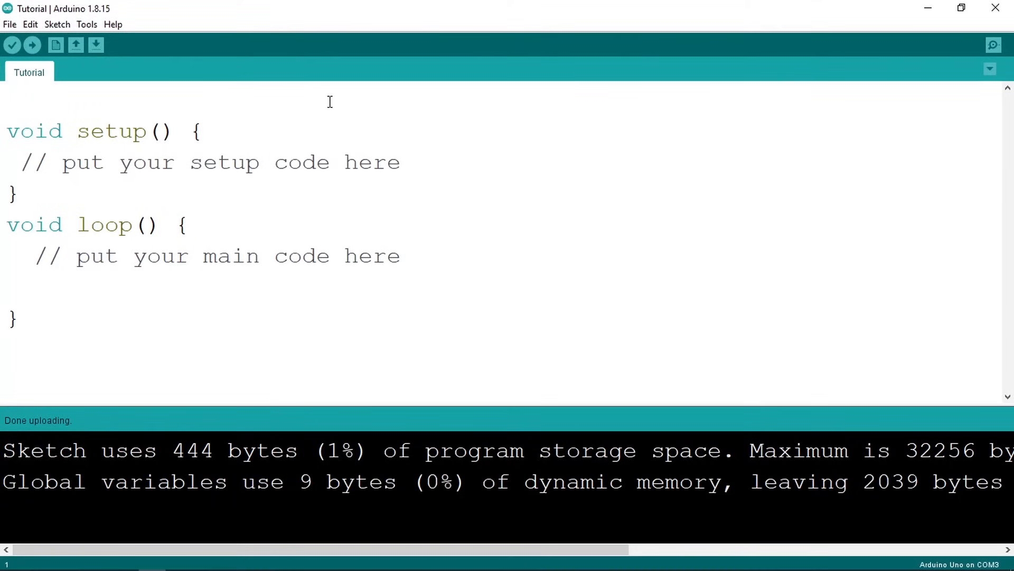
Add #include <Stepper.h> at the top of the sketch.
{"action": "type", "text": "#"}
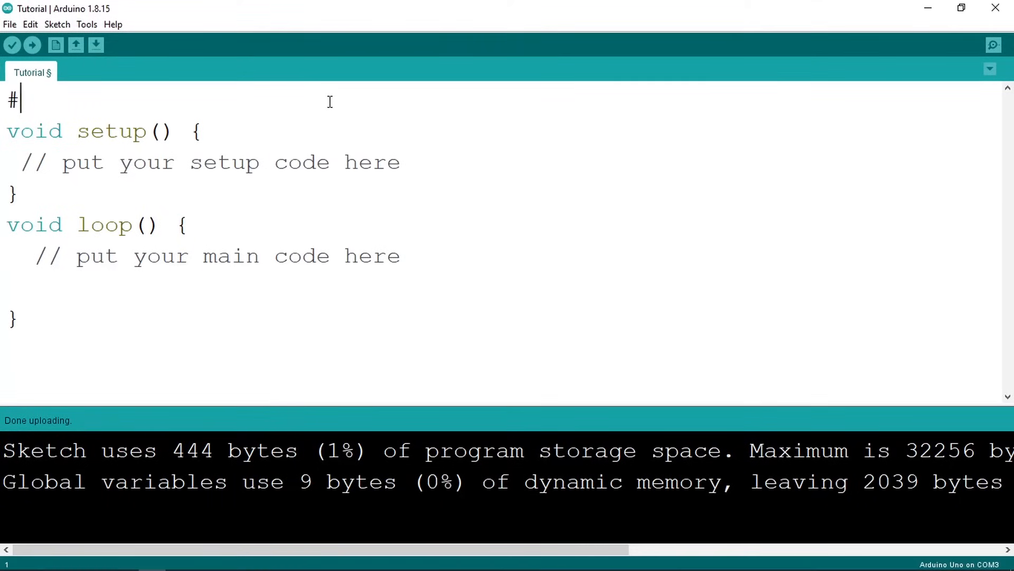
{"action": "type", "text": "include"}
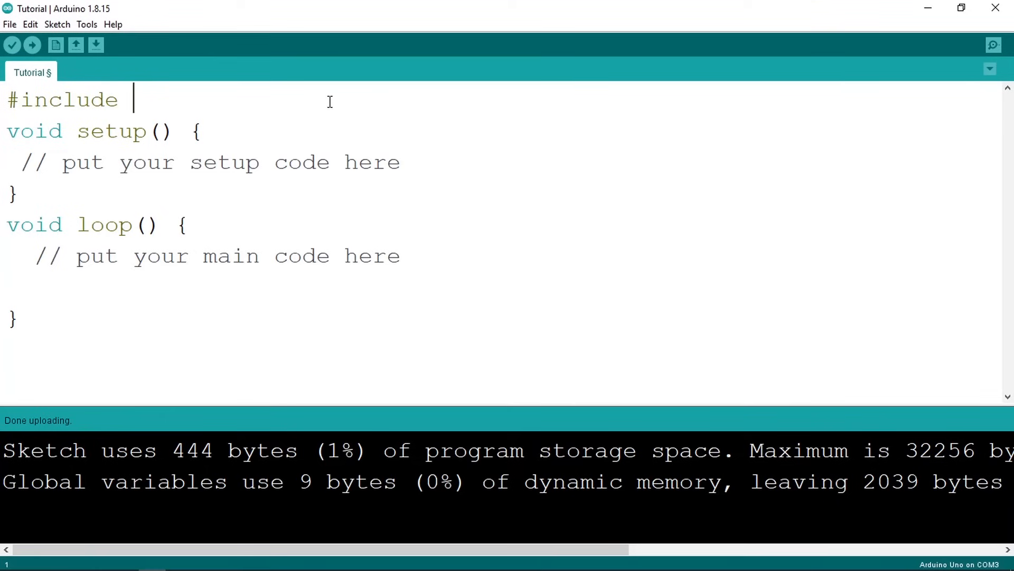
{"action": "type", "text": "<Ste"}
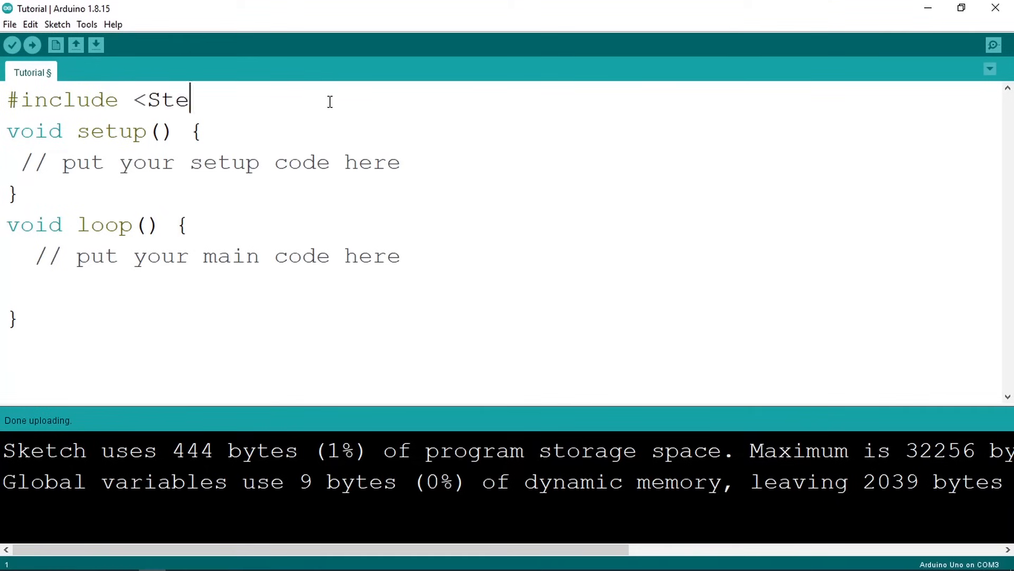
{"action": "type", "text": "pp"}
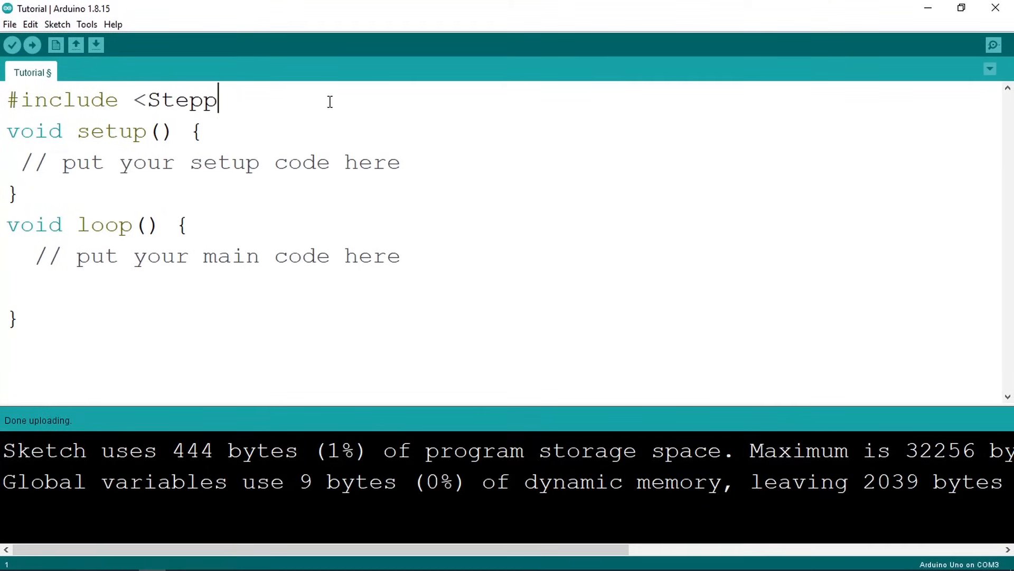
{"action": "type", "text": "er.h>"}
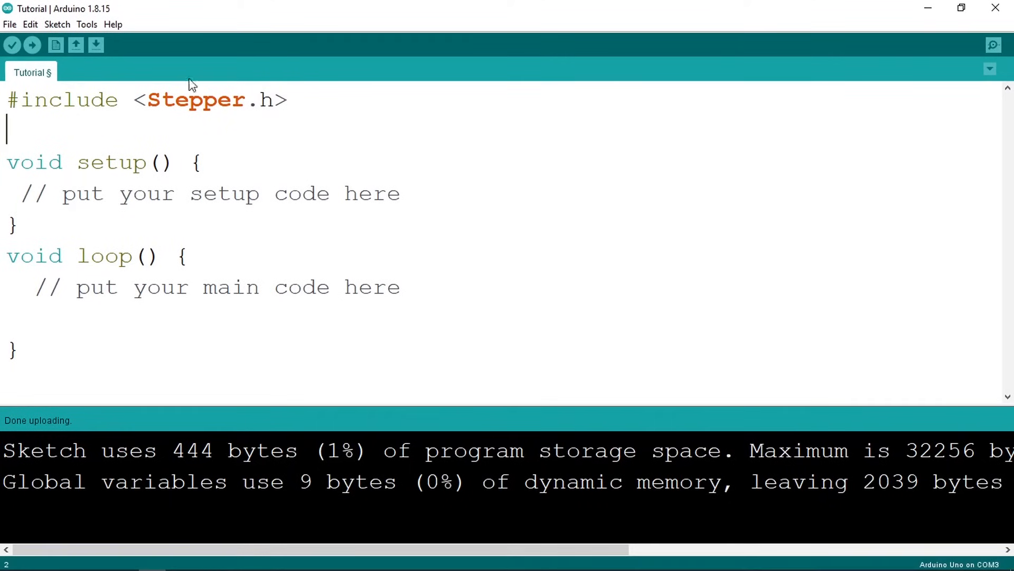
Declare a Stepper object named myStepper with empty constructor arguments below the include.
{"action": "left_click", "coordinate": [87, 24]}
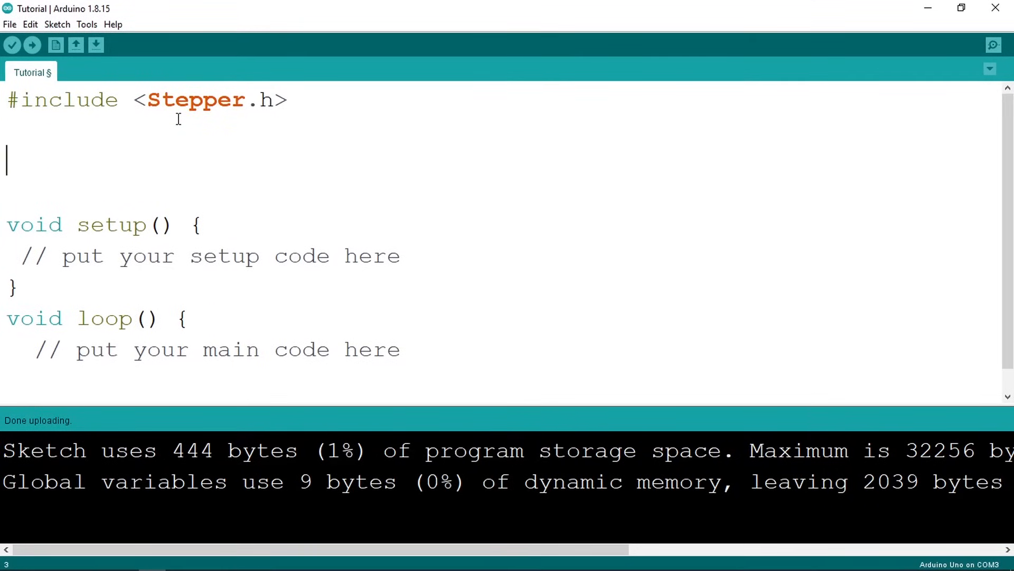
{"action": "type", "text": "Stepper"}
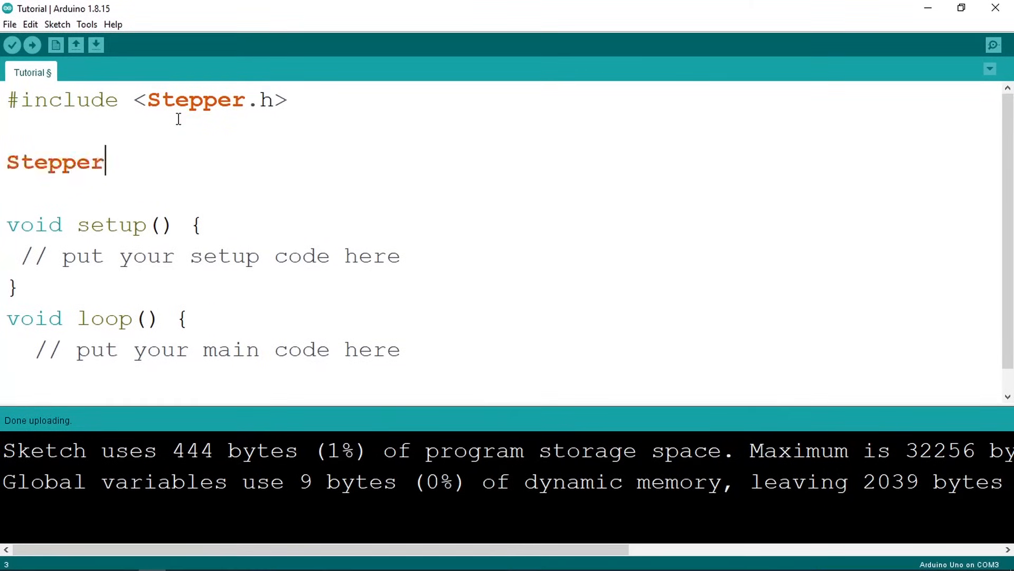
{"action": "type", "text": "m"}
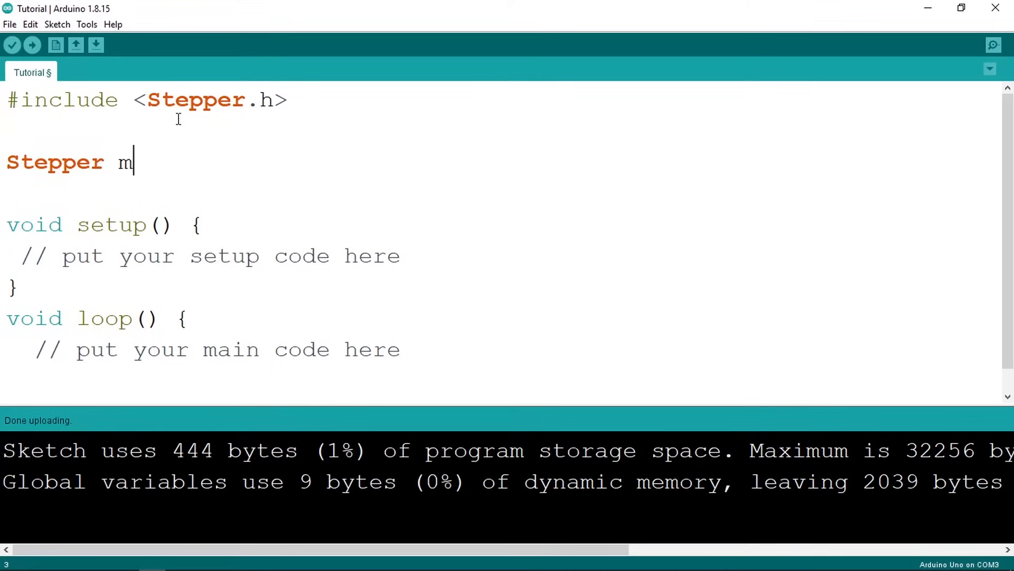
{"action": "type", "text": "yStepp"}
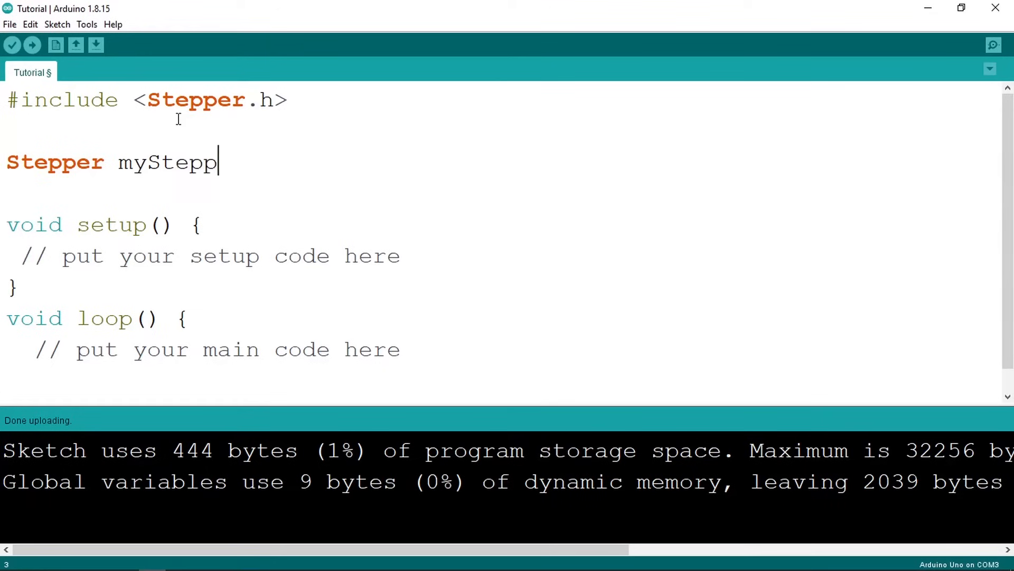
{"action": "type", "text": "er();"}
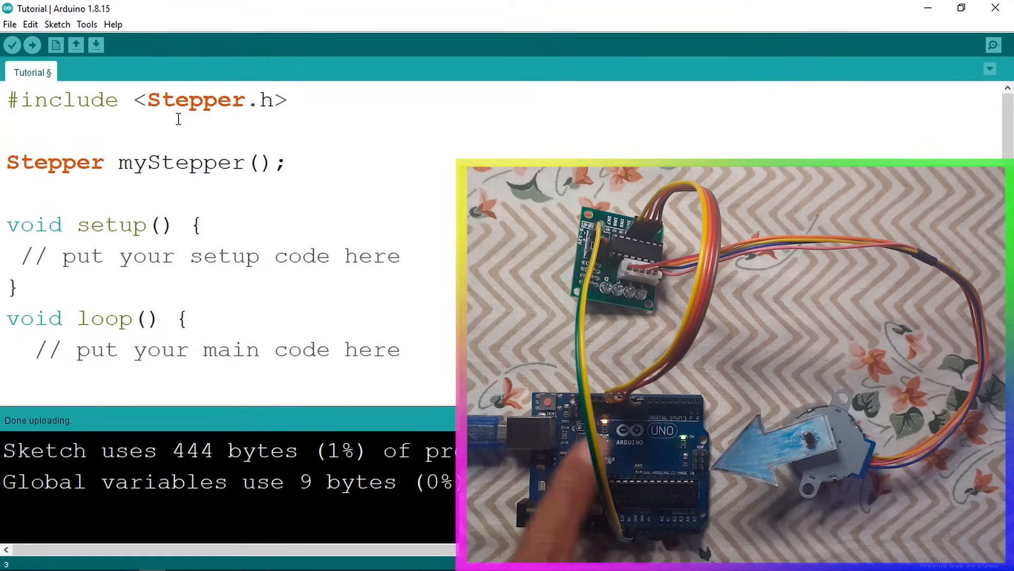
Fill the myStepper constructor with 2048 steps and pins 8, 10, 9, 11.
{"action": "left_click", "coordinate": [287, 163]}
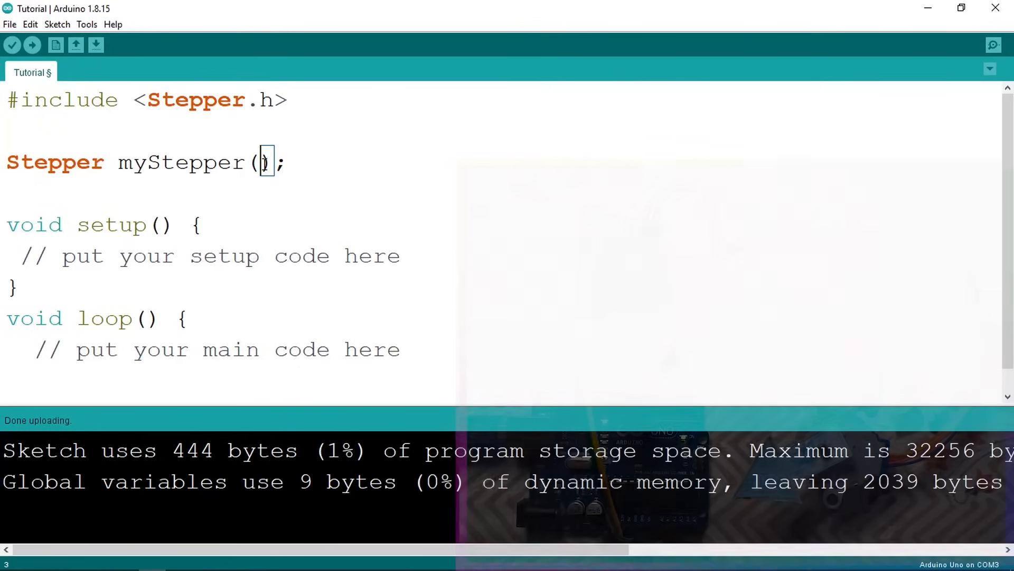
{"action": "type", "text": "204"}
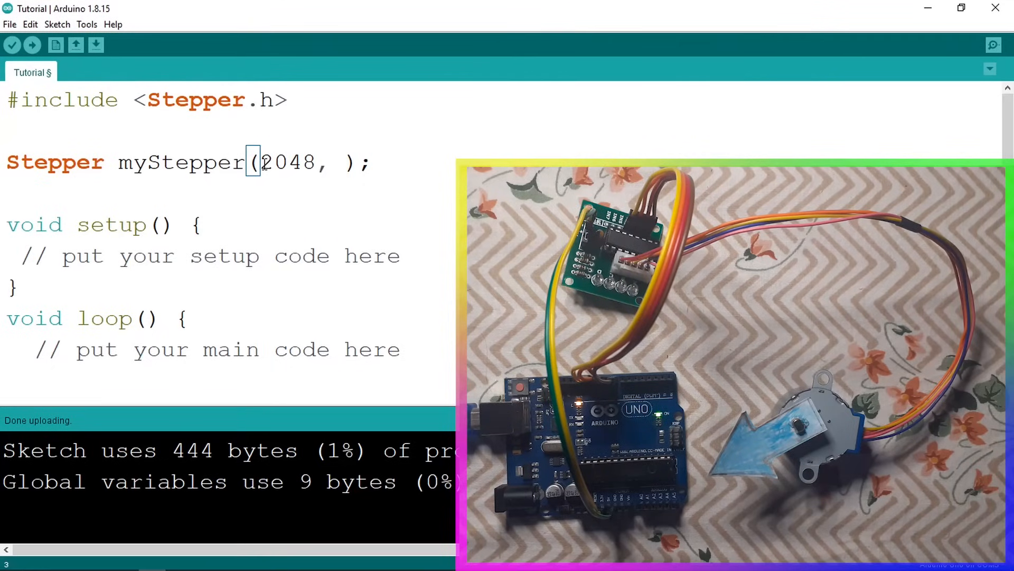
{"action": "type", "text": "8"}
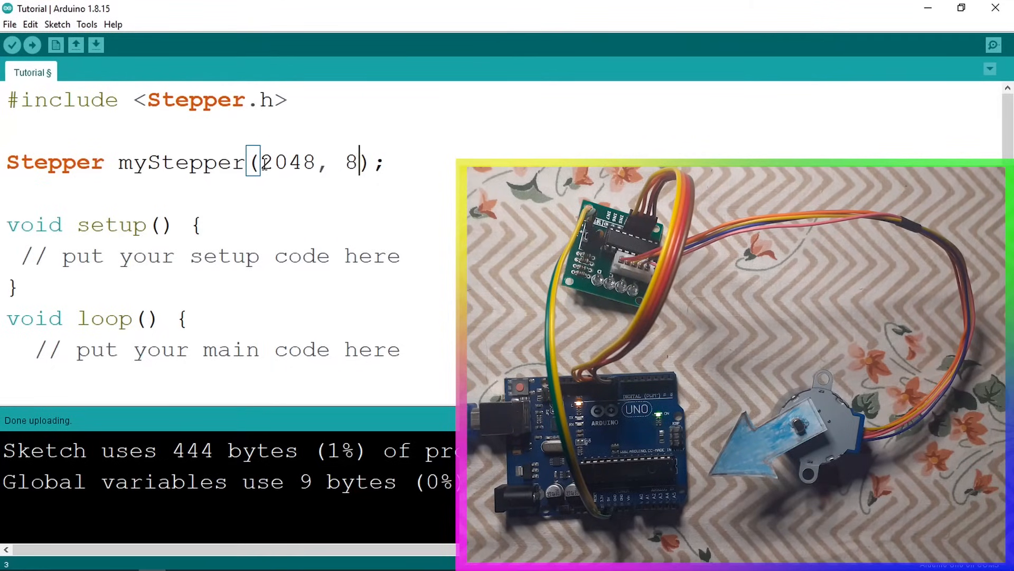
{"action": "type", "text": ","}
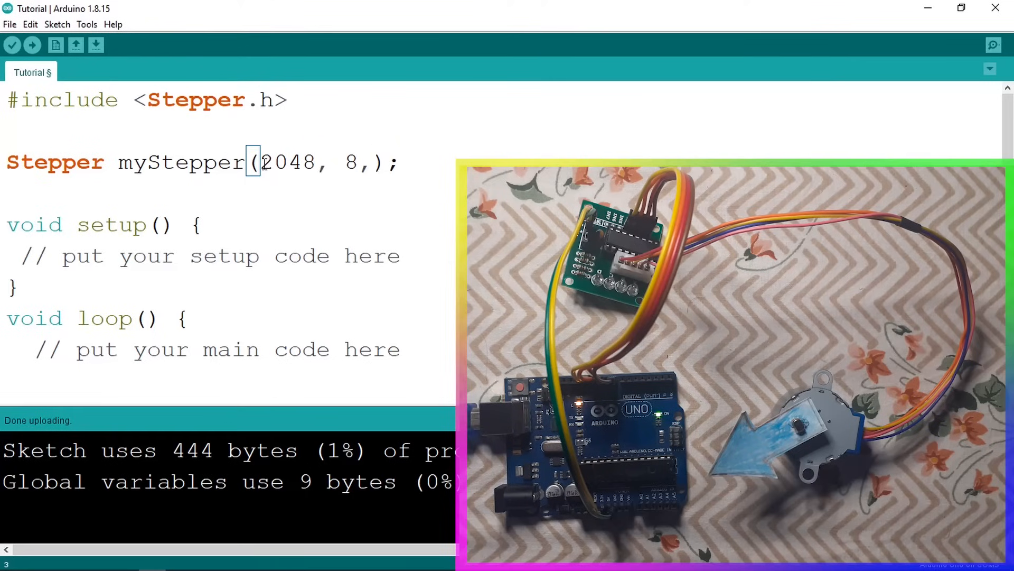
{"action": "type", "text": "10,"}
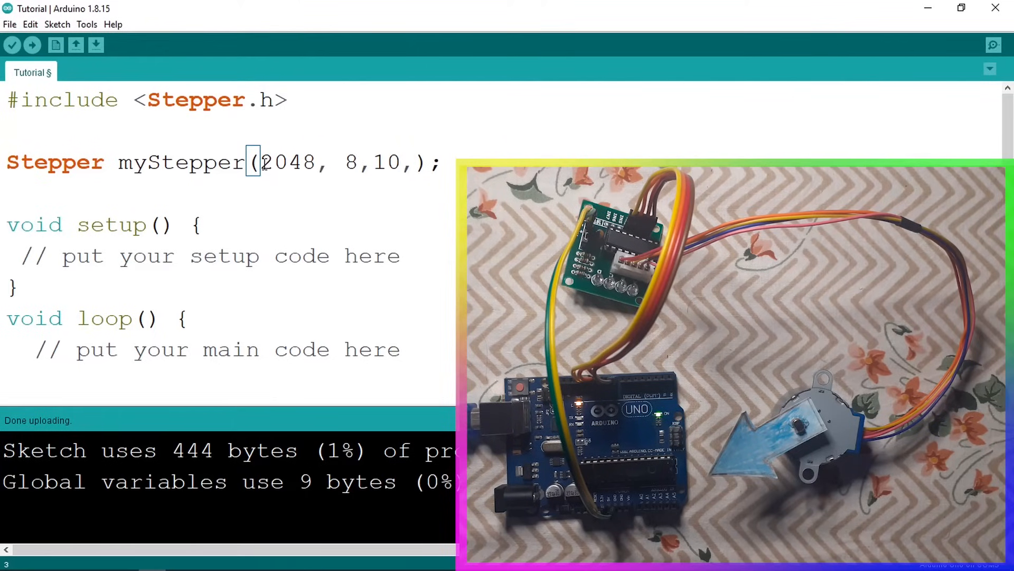
{"action": "type", "text": "9,11"}
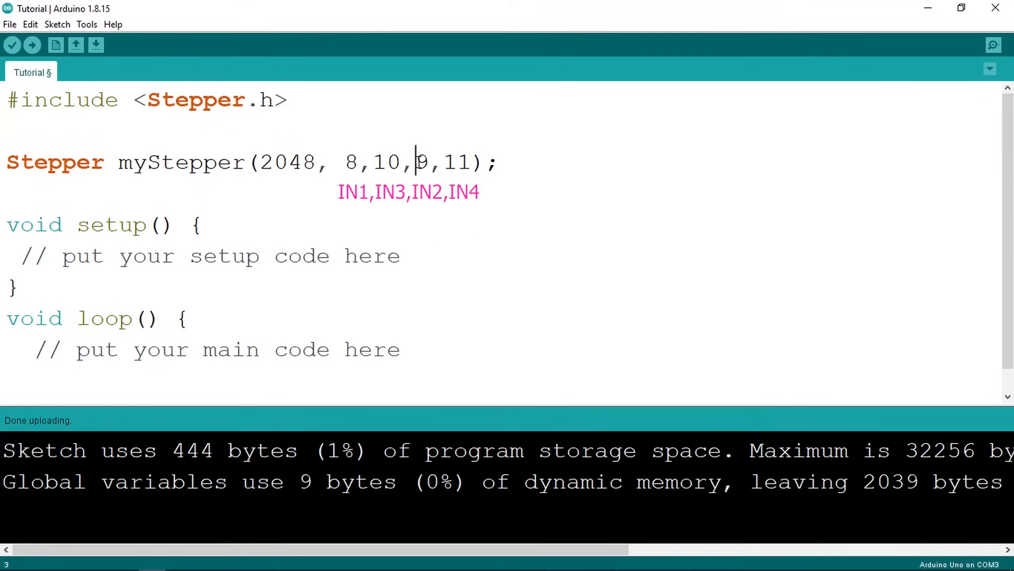
{"action": "double_click", "coordinate": [421, 161]}
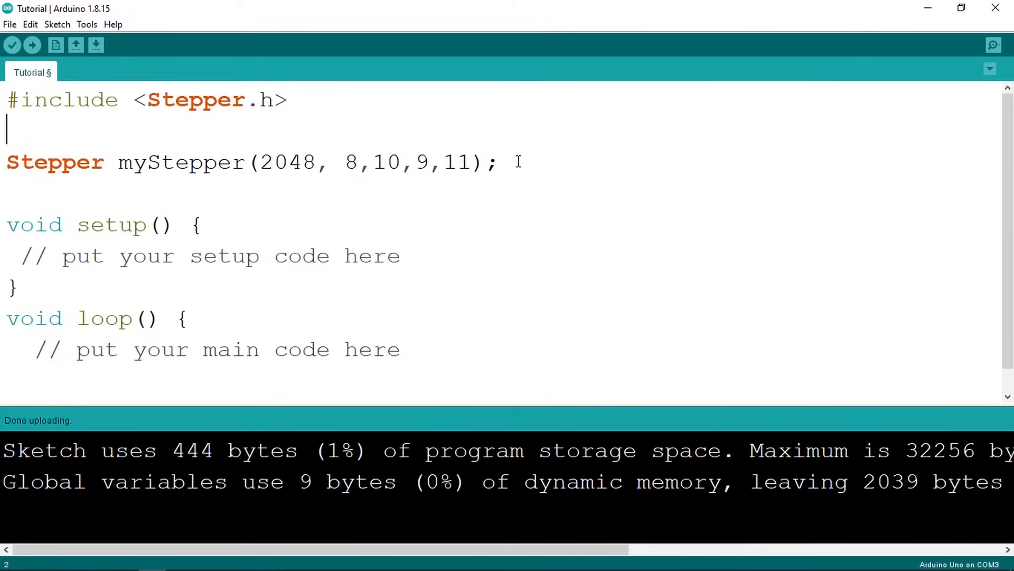
Declare int motorSpeed = 10 above the Stepper line.
{"action": "type", "text": "int"}
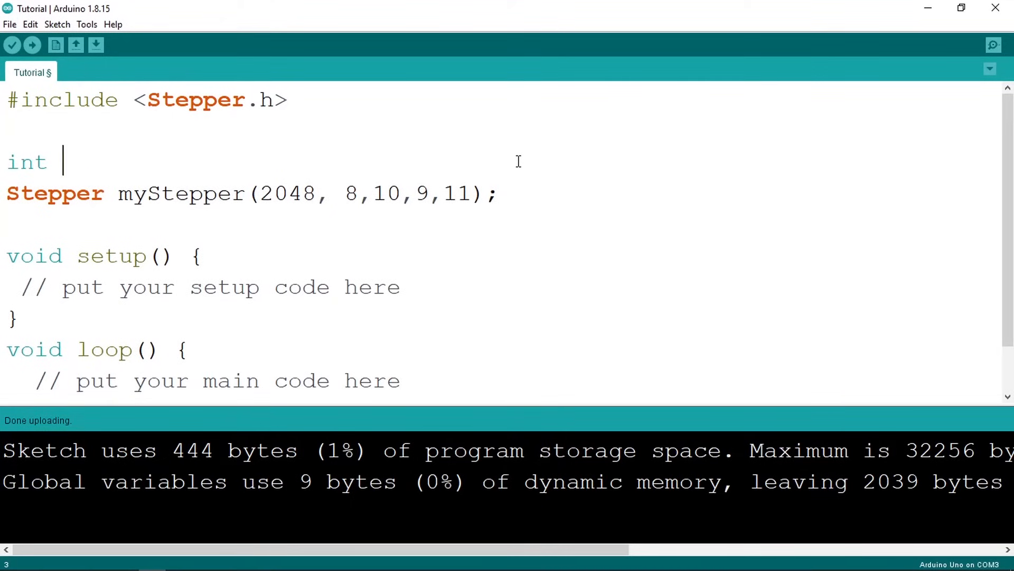
{"action": "type", "text": "motor"}
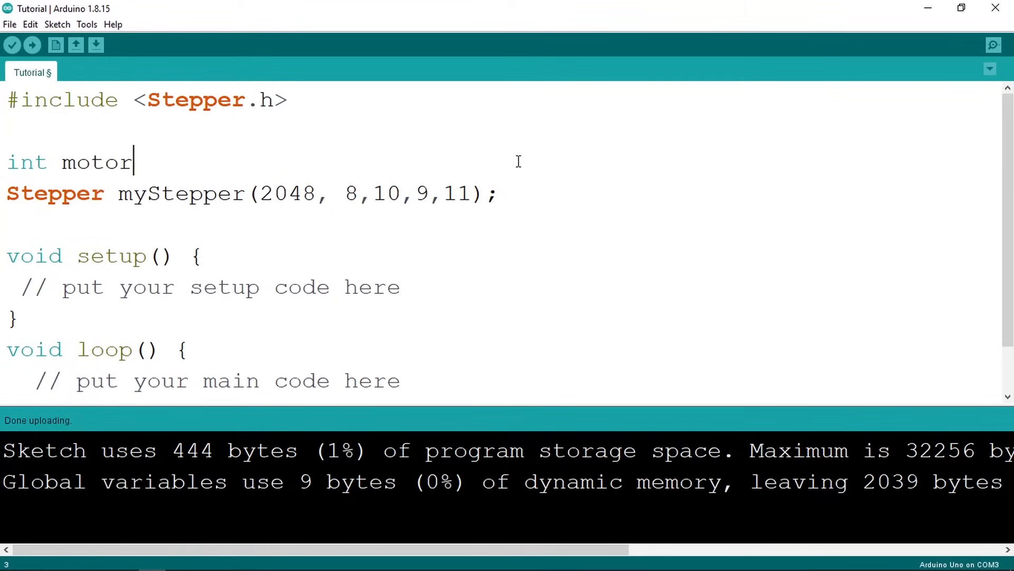
{"action": "type", "text": "Speed"}
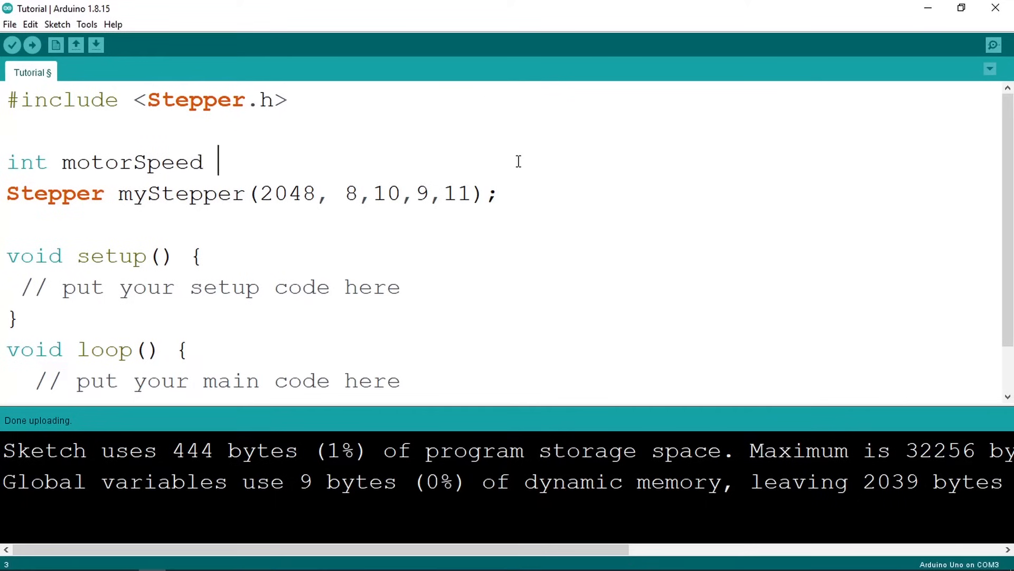
{"action": "type", "text": "=10;"}
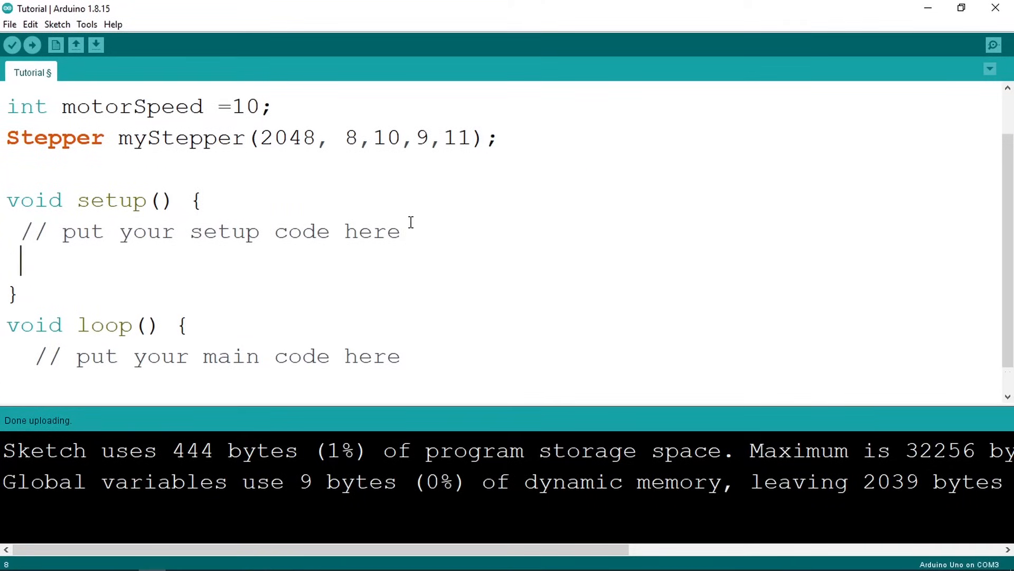
Begin a myStepper.setSpeed(motorSpeed call inside setup.
{"action": "type", "text": "my"}
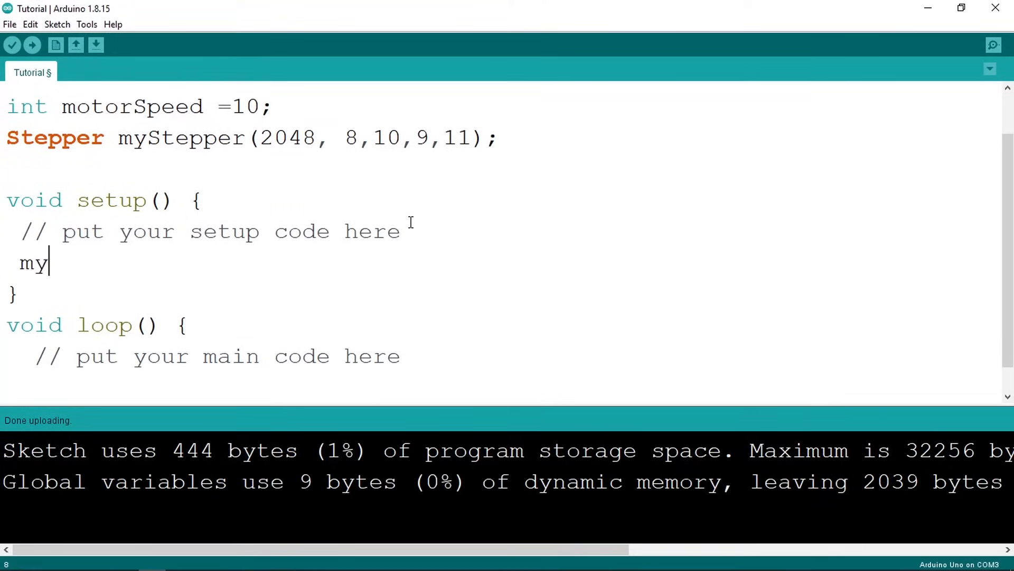
{"action": "type", "text": "Stepp"}
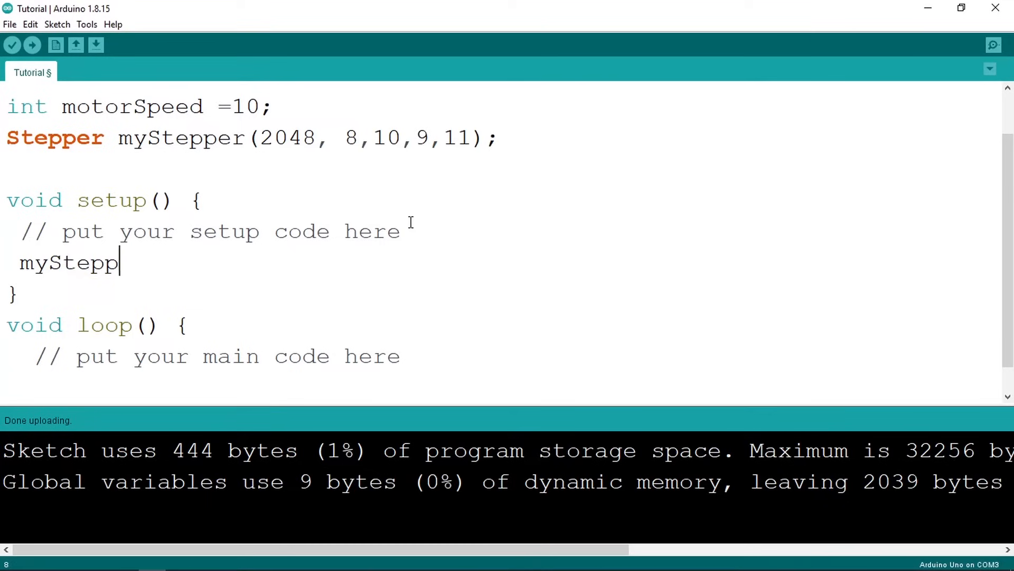
{"action": "type", "text": "er."}
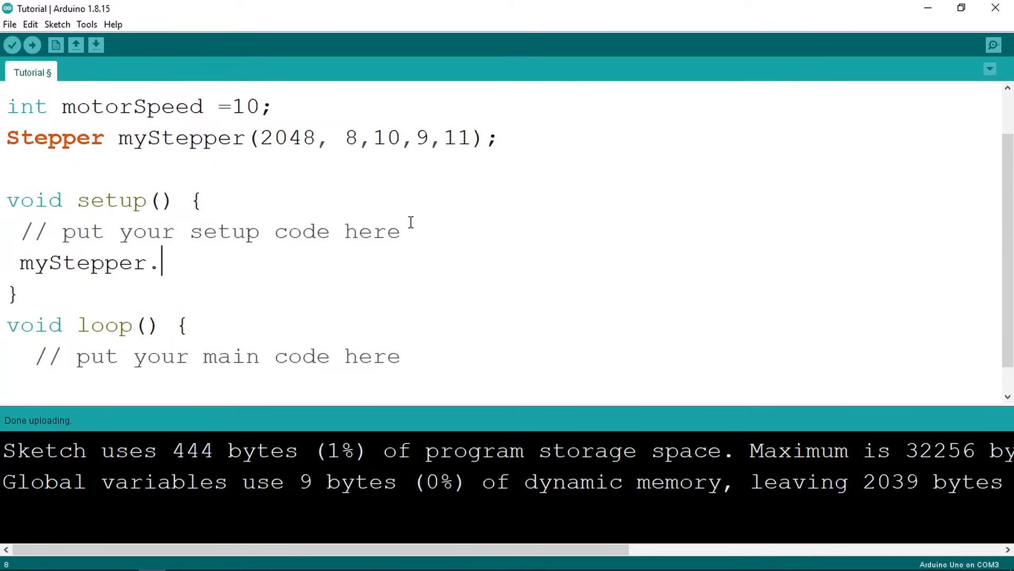
{"action": "type", "text": "setSp"}
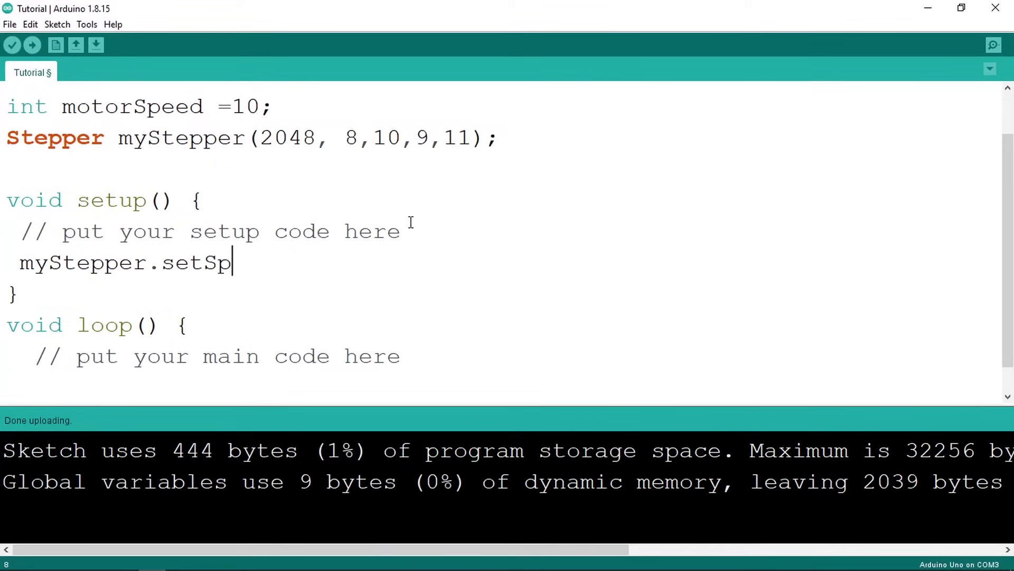
{"action": "type", "text": "eed("}
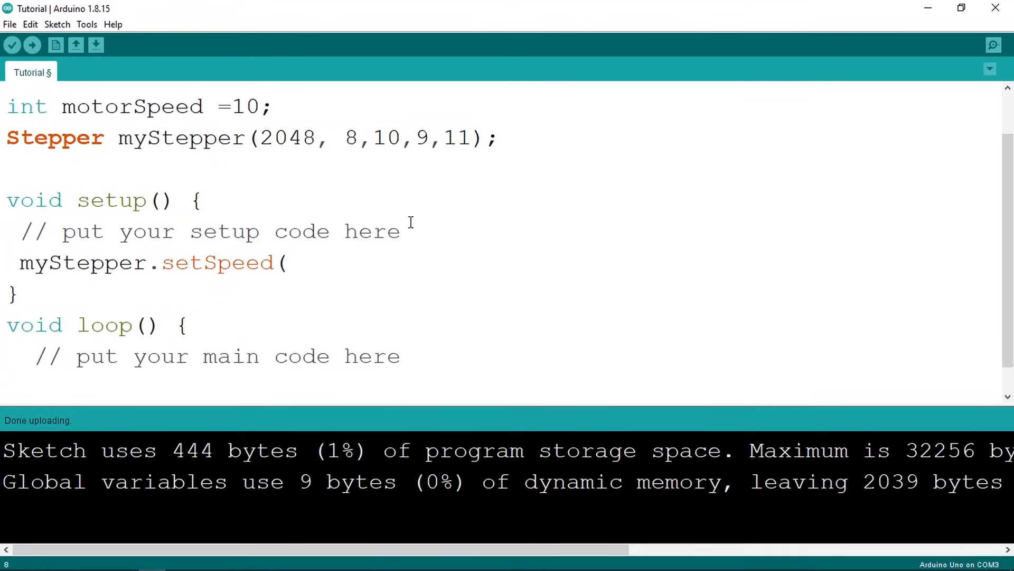
{"action": "type", "text": "motor"}
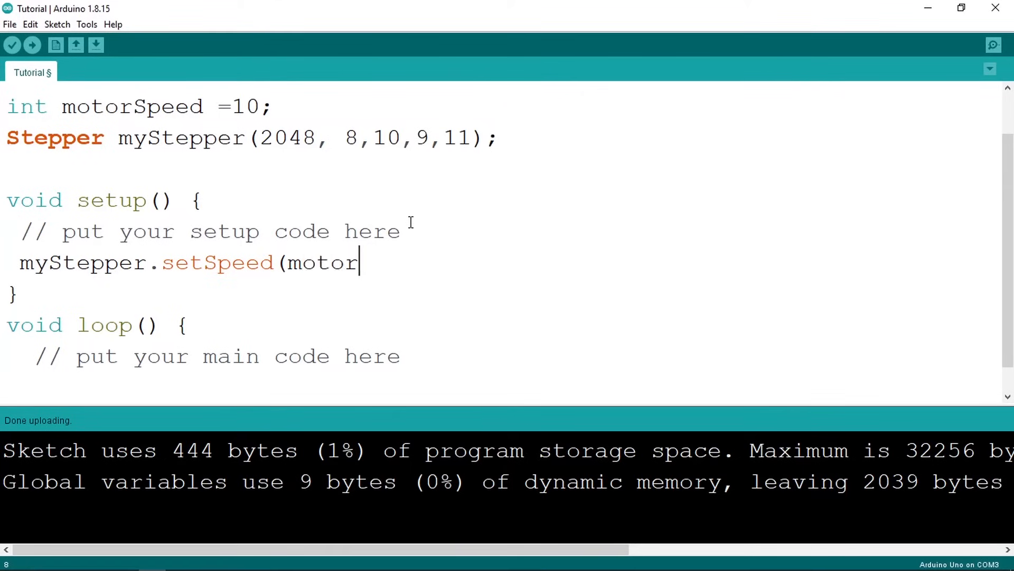
{"action": "type", "text": "Speed"}
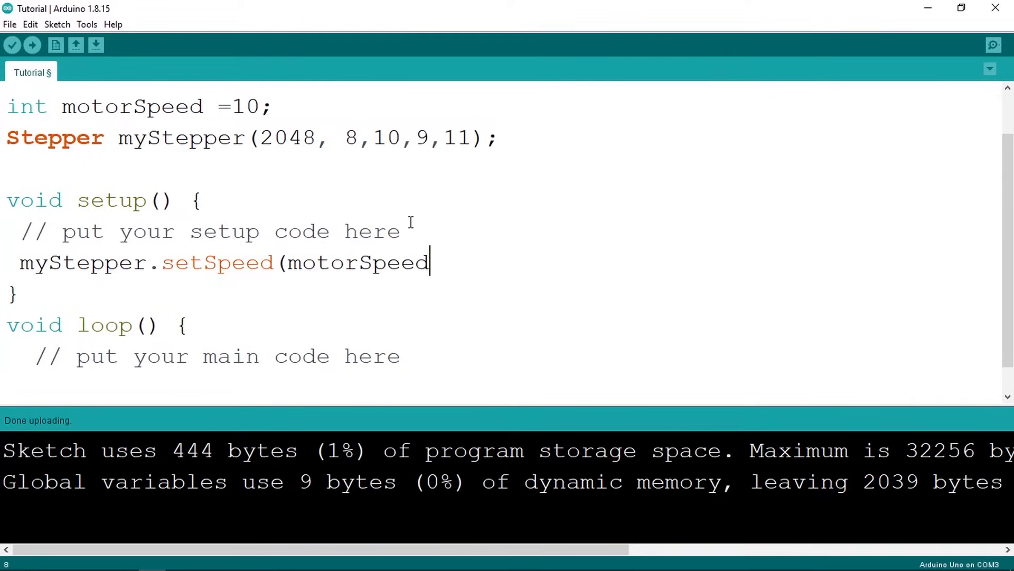
Close the setSpeed call and add myStepper.step(1024); below it in setup.
{"action": "type", "text": ");"}
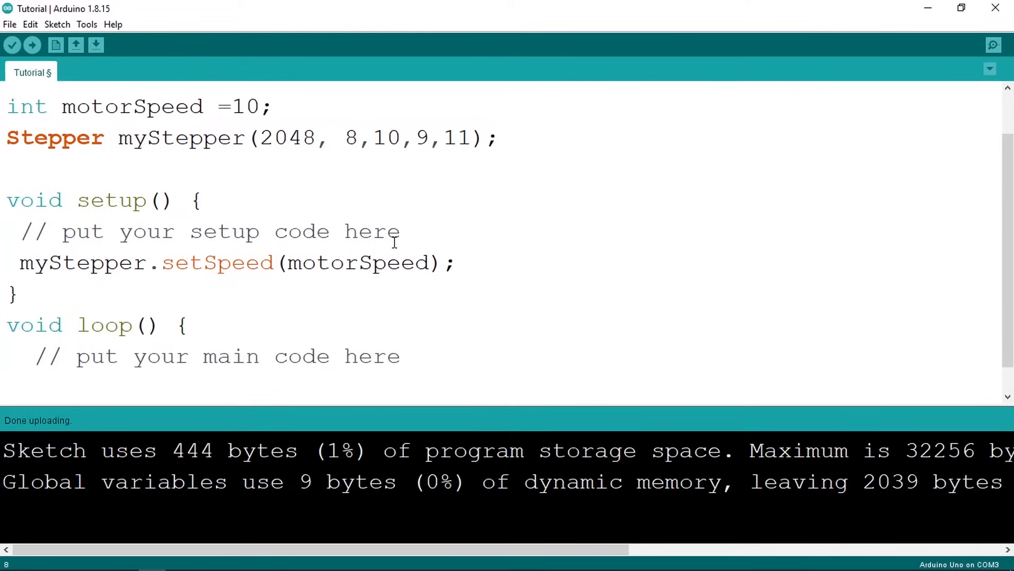
{"action": "left_click", "coordinate": [456, 263]}
{"action": "type", "text": "my"}
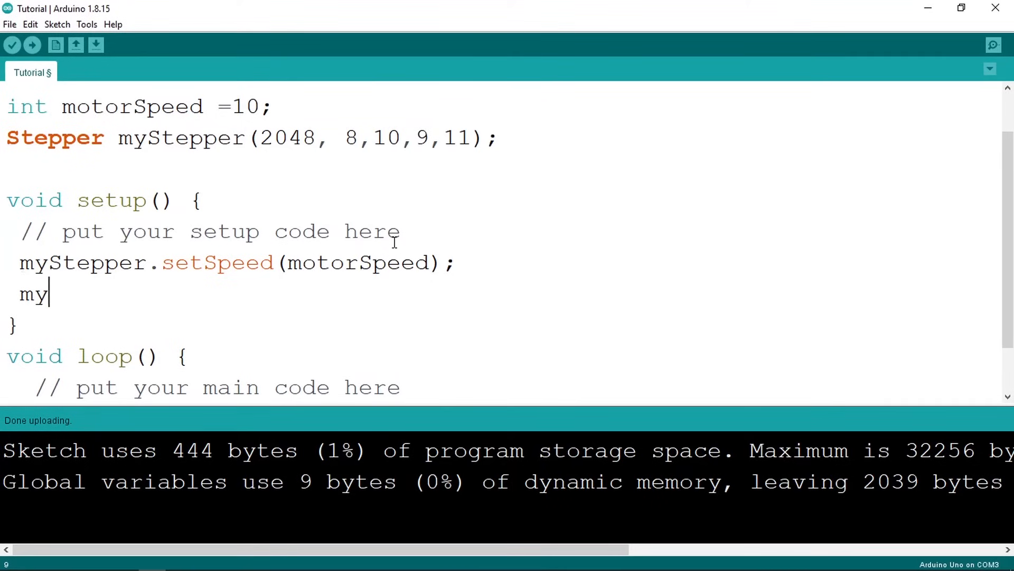
{"action": "type", "text": "Stepper"}
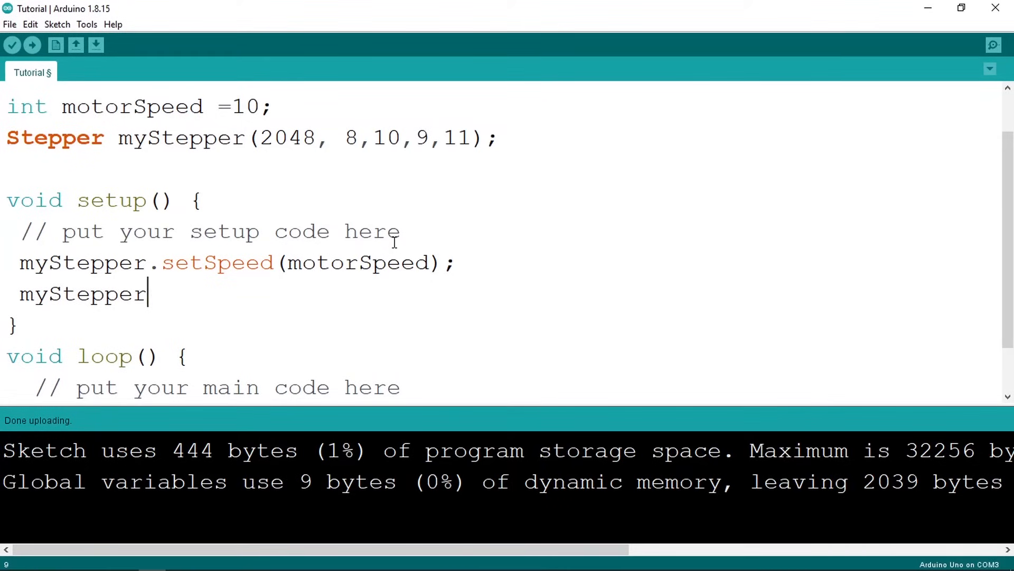
{"action": "type", "text": ".step("}
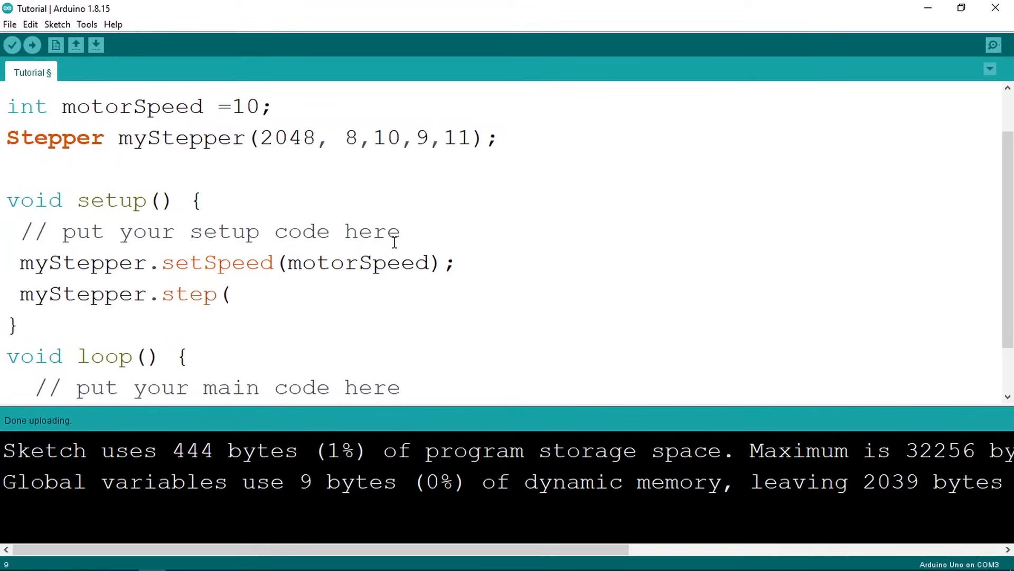
{"action": "type", "text": ");"}
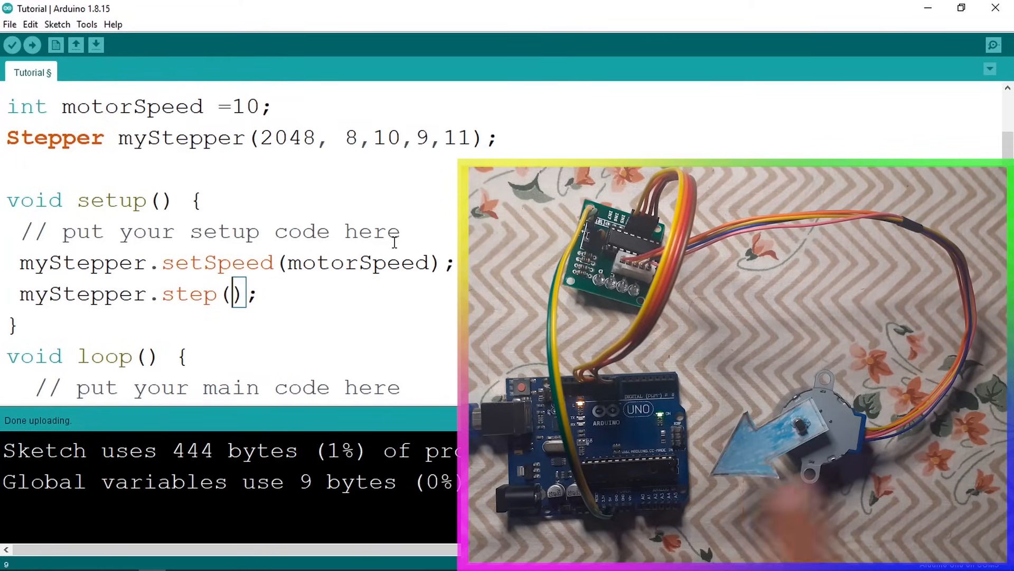
{"action": "type", "text": "102"}
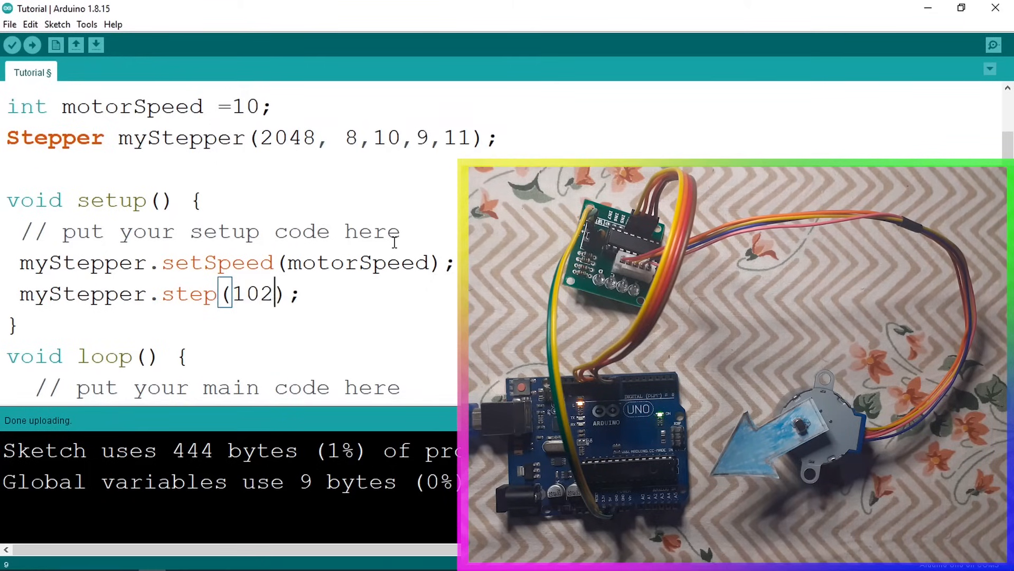
{"action": "type", "text": "4"}
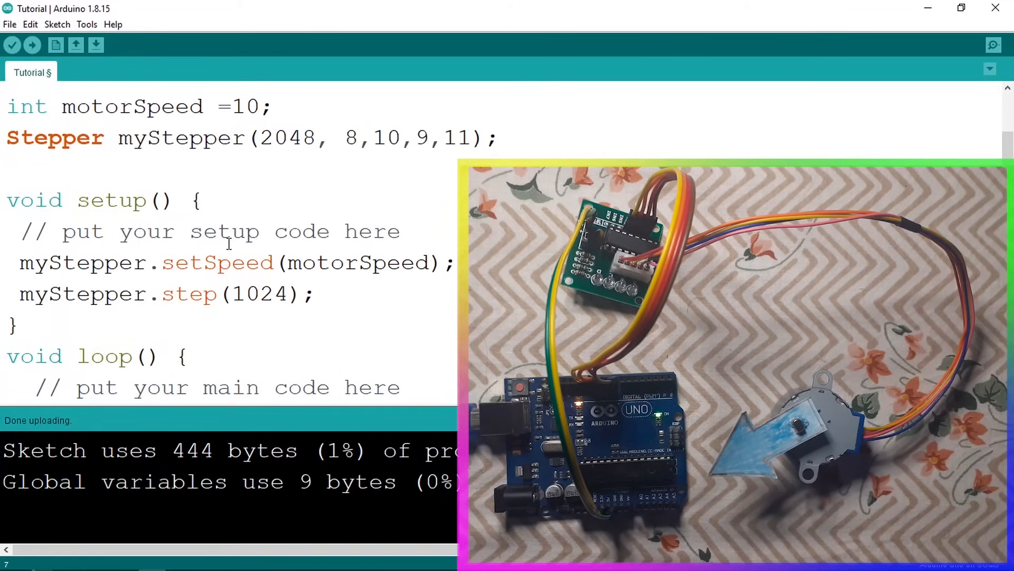
Upload the step(1024) sketch, change it to step(-1024) and upload again.
{"action": "left_click", "coordinate": [32, 44]}
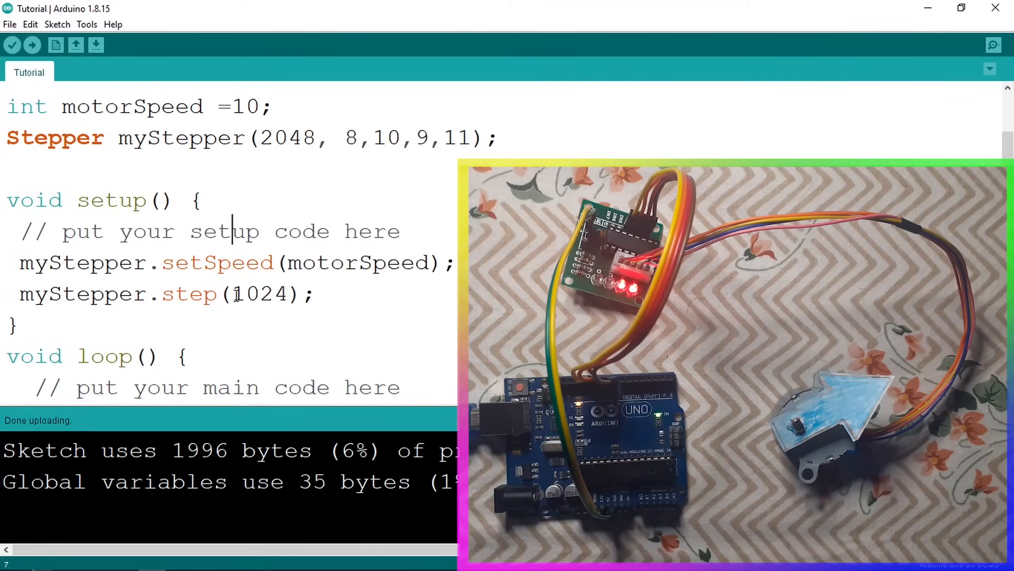
{"action": "left_click", "coordinate": [294, 293]}
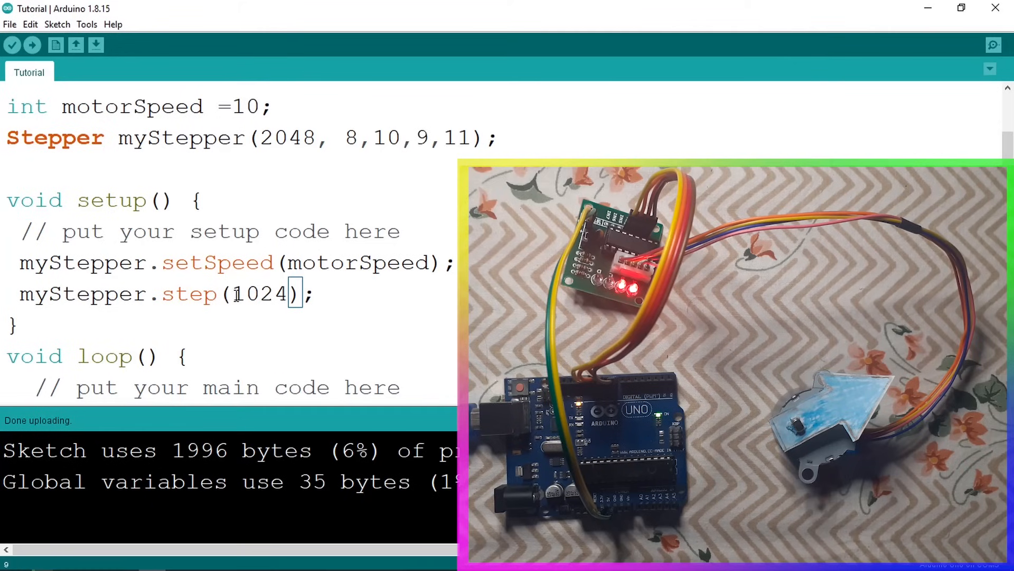
{"action": "type", "text": "-"}
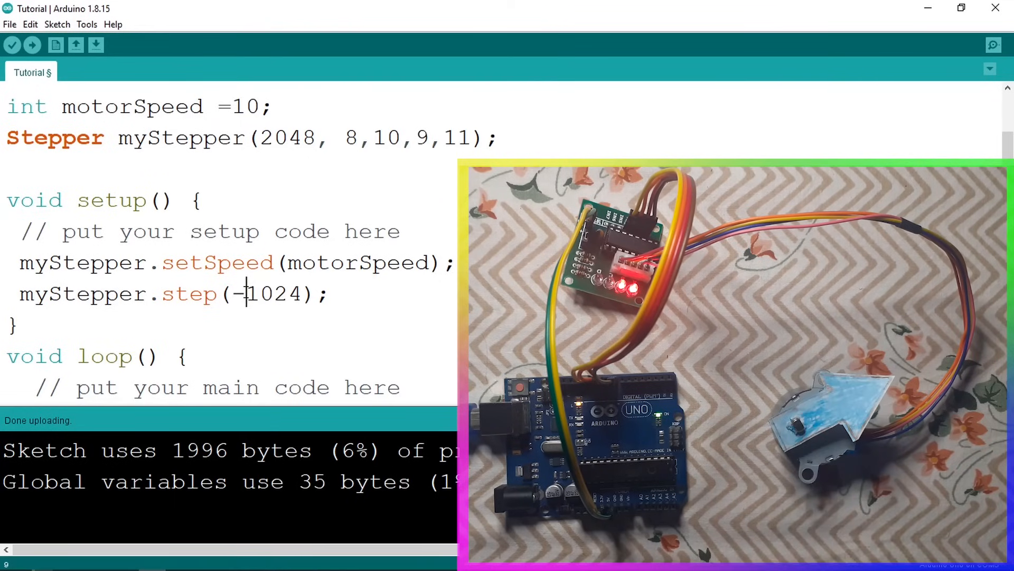
{"action": "left_click", "coordinate": [30, 45]}
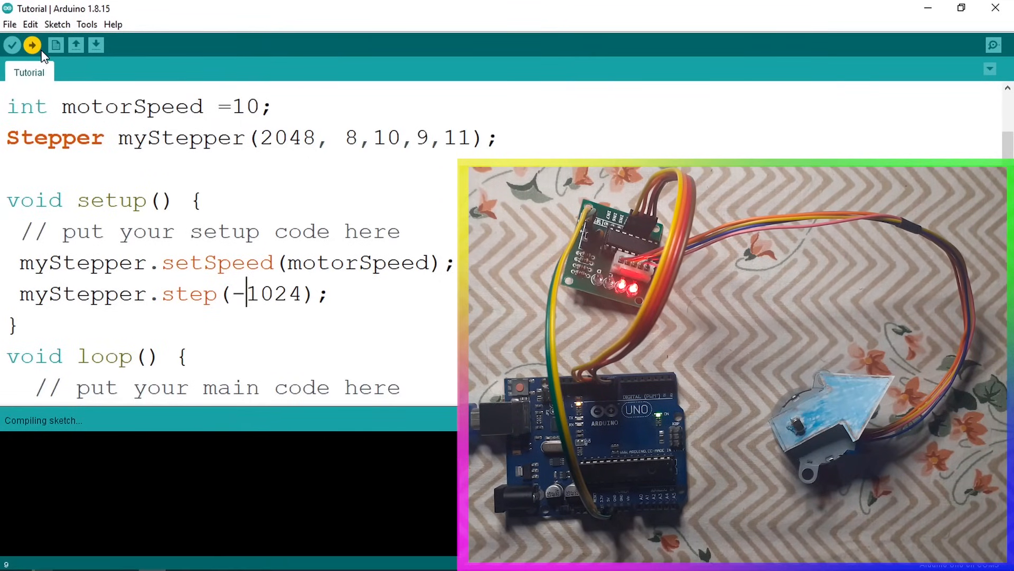
{"action": "left_click", "coordinate": [30, 44]}
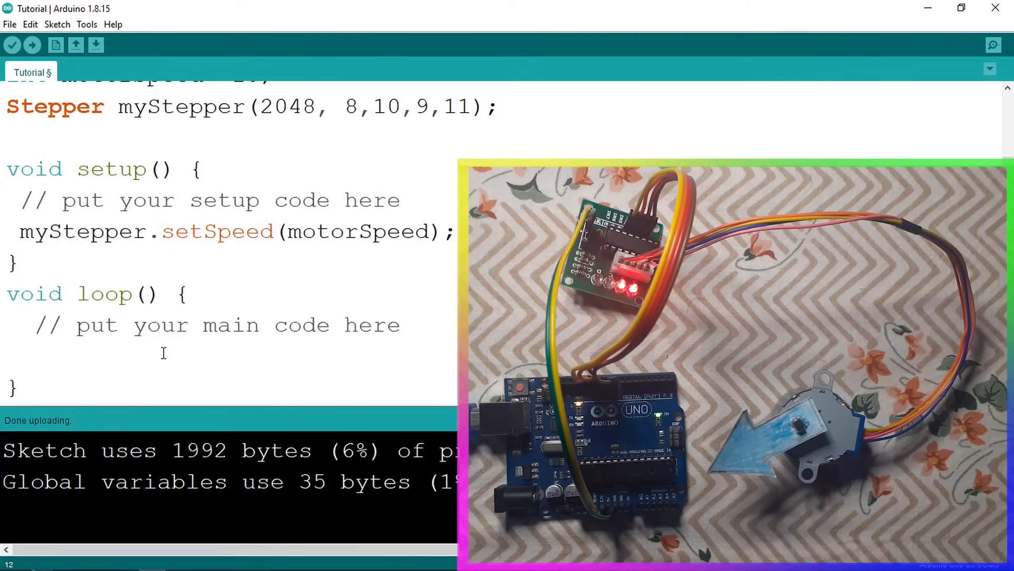
Write myStepper.step(2048); inside loop().
{"action": "type", "text": "m"}
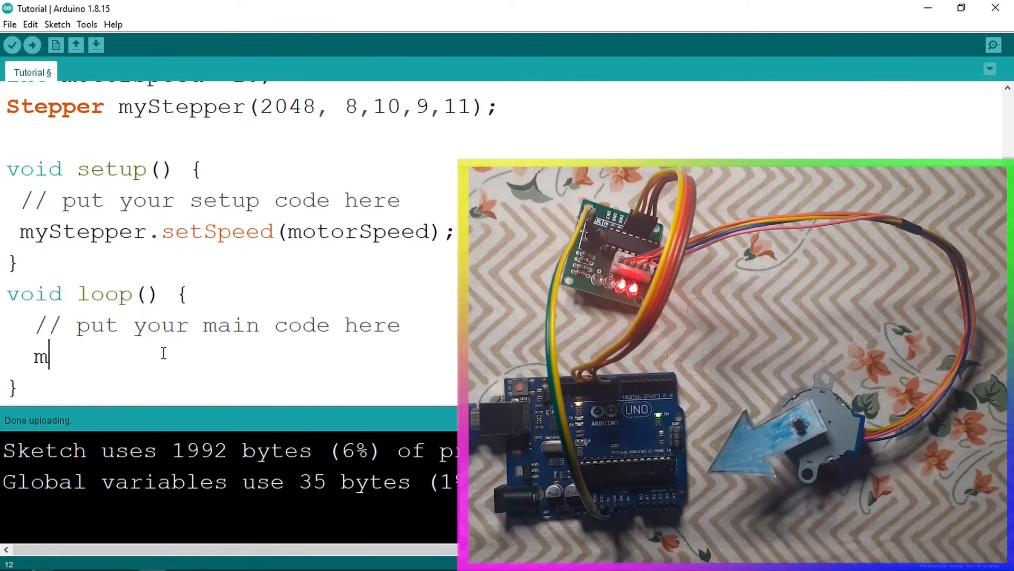
{"action": "type", "text": "yStepp"}
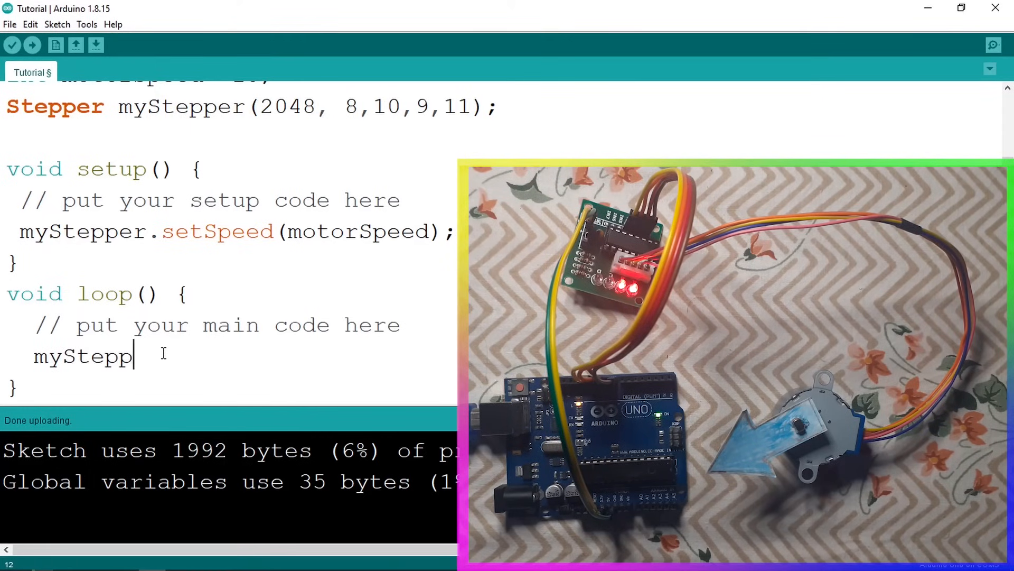
{"action": "type", "text": "er.s"}
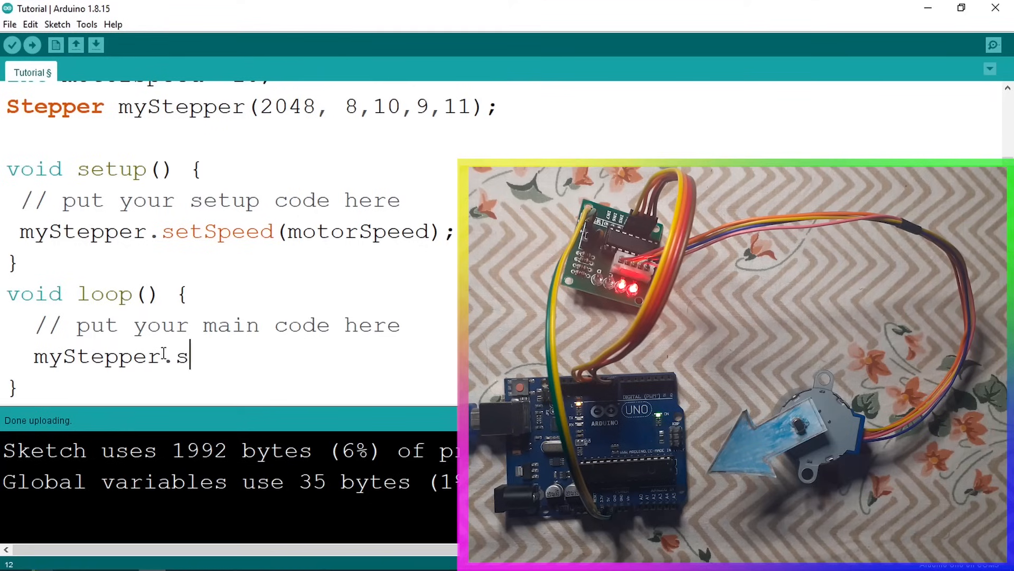
{"action": "type", "text": "tep("}
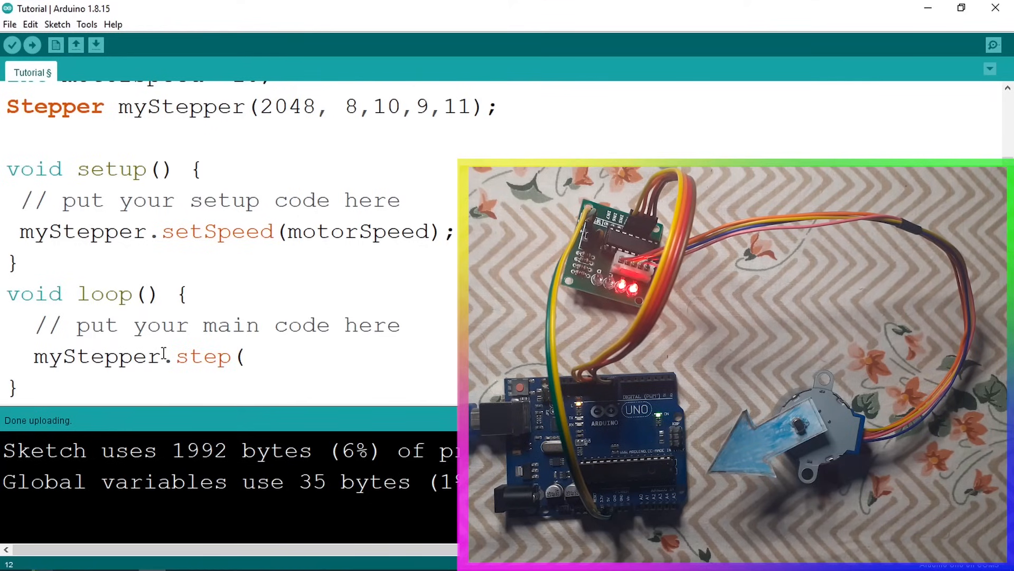
{"action": "type", "text": "2048"}
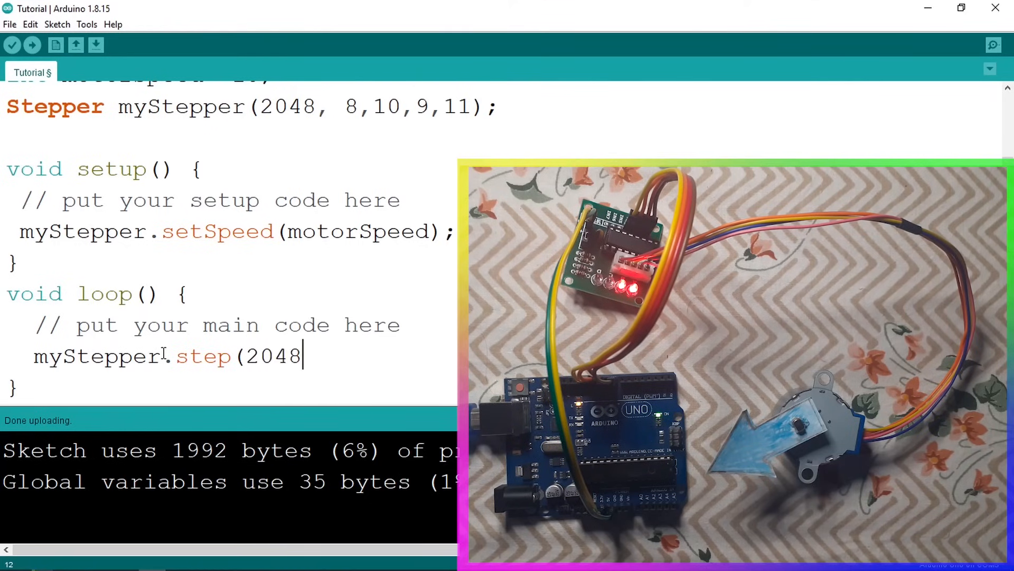
{"action": "type", "text": ");"}
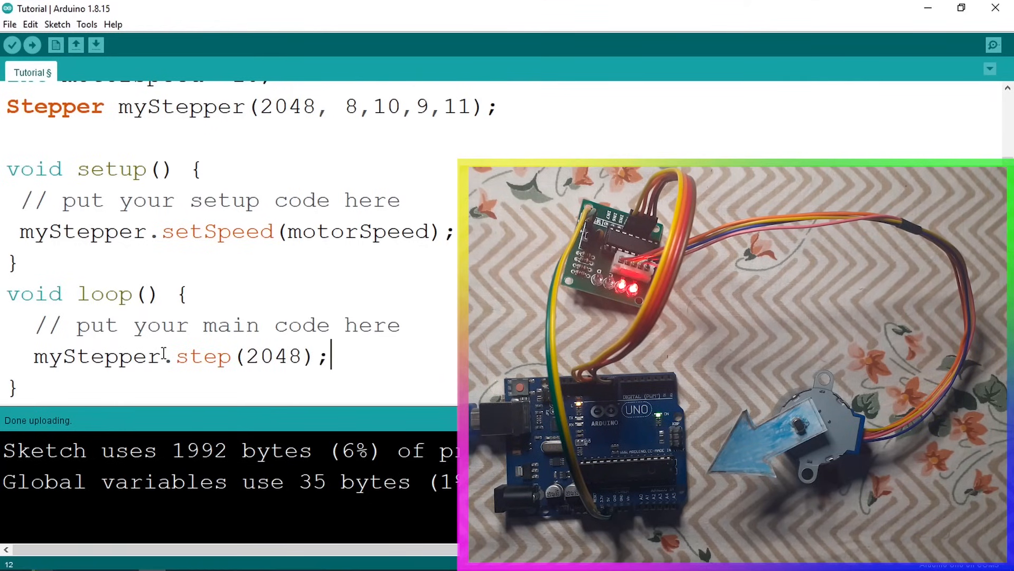
{"action": "key", "text": "Return"}
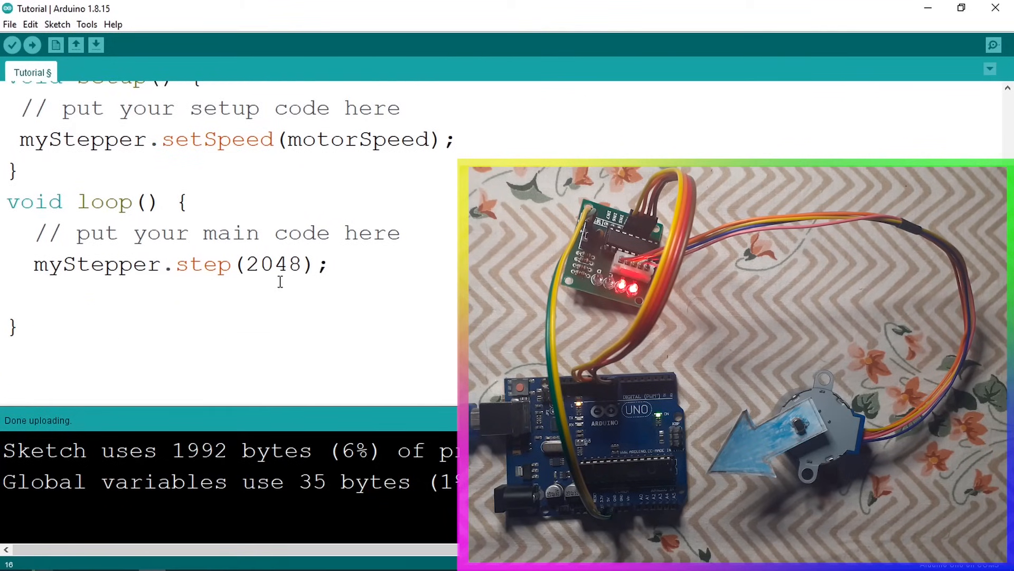
Add delay(1000); after the forward step in loop.
{"action": "type", "text": "delay"}
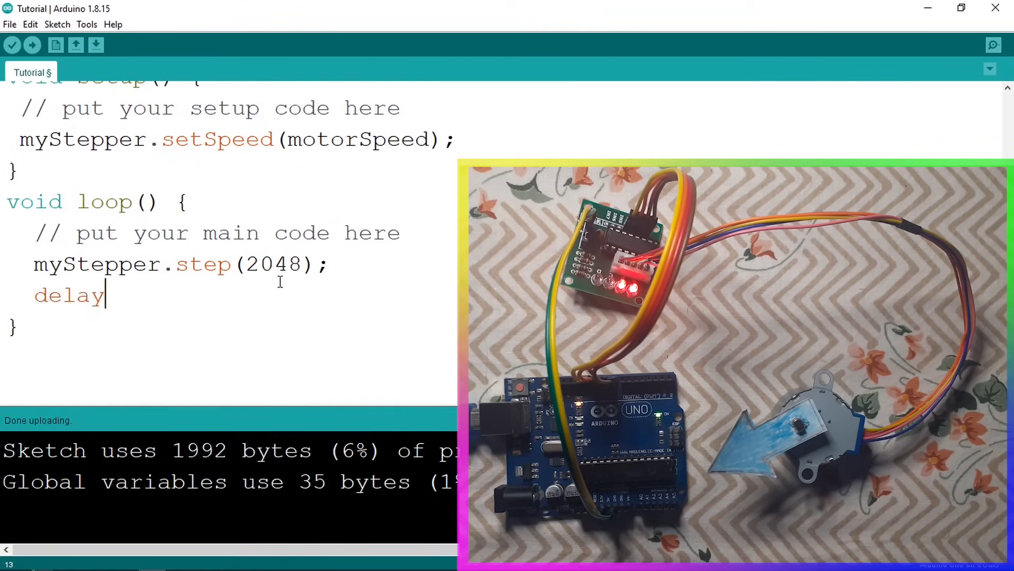
{"action": "type", "text": "("}
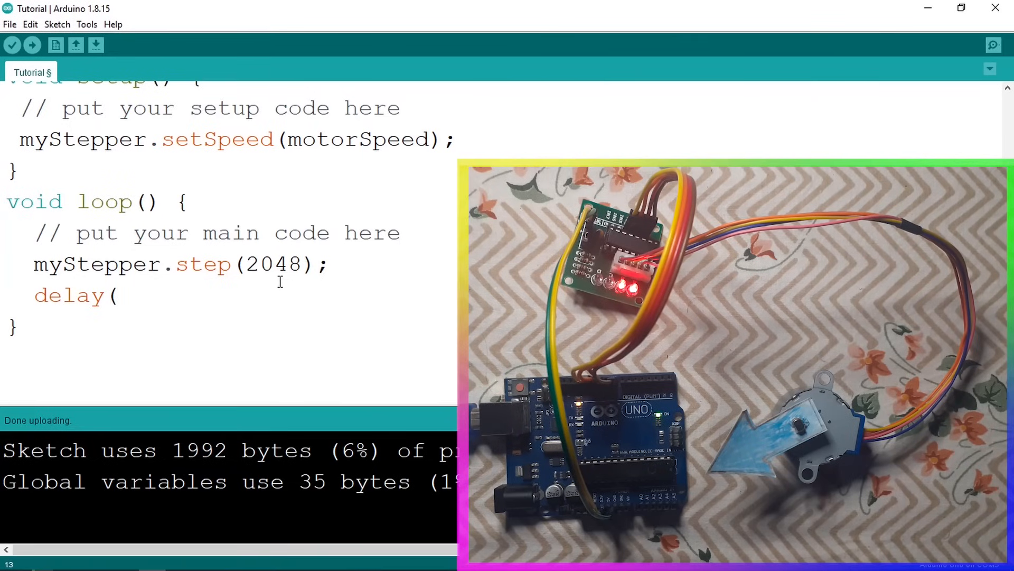
{"action": "type", "text": "1"}
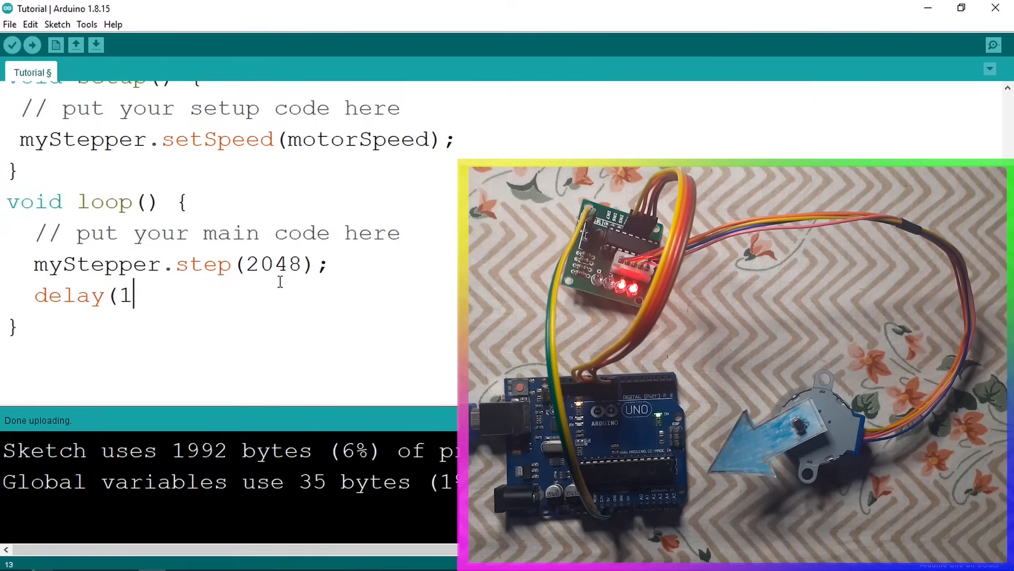
{"action": "type", "text": "000);"}
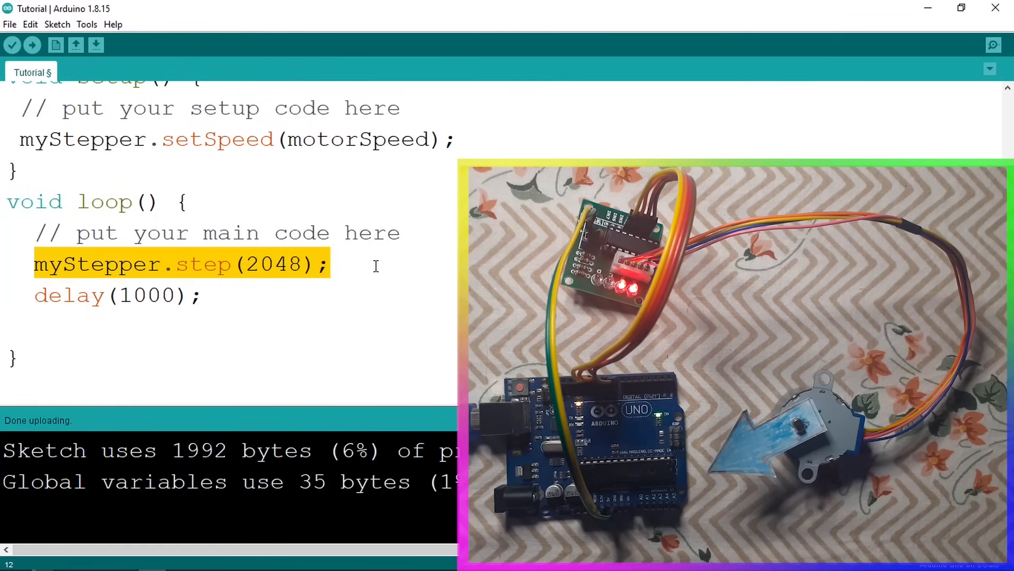
Add myStepper.step(-2048); followed by delay(1000); in loop.
{"action": "type", "text": "myStepper.step(2048);"}
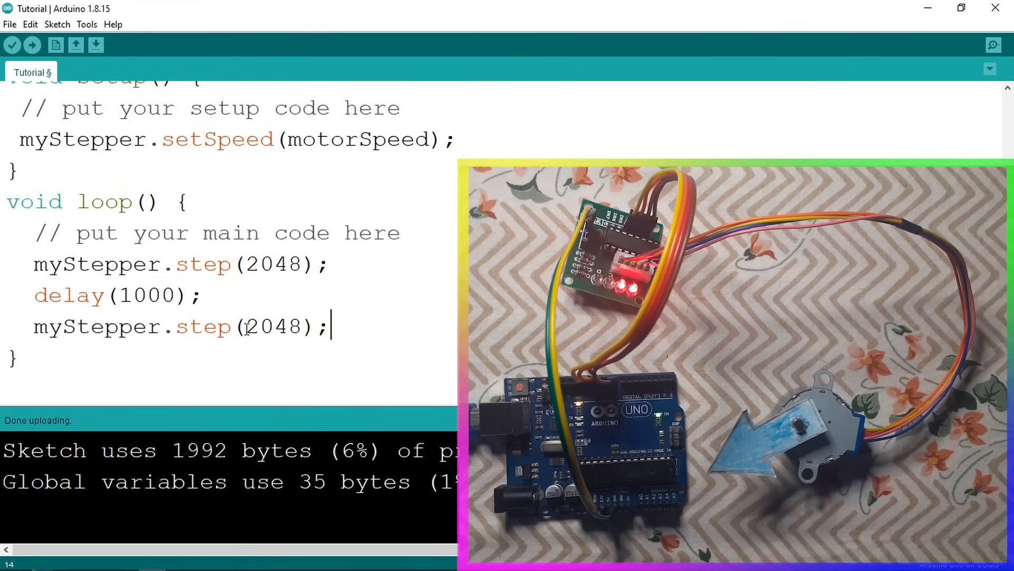
{"action": "type", "text": "-"}
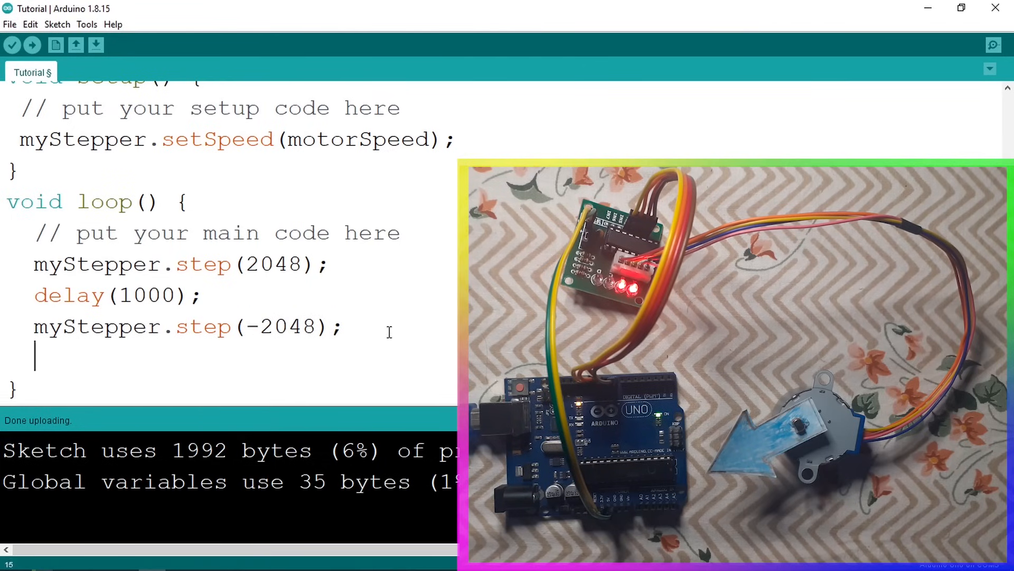
{"action": "type", "text": "delay("}
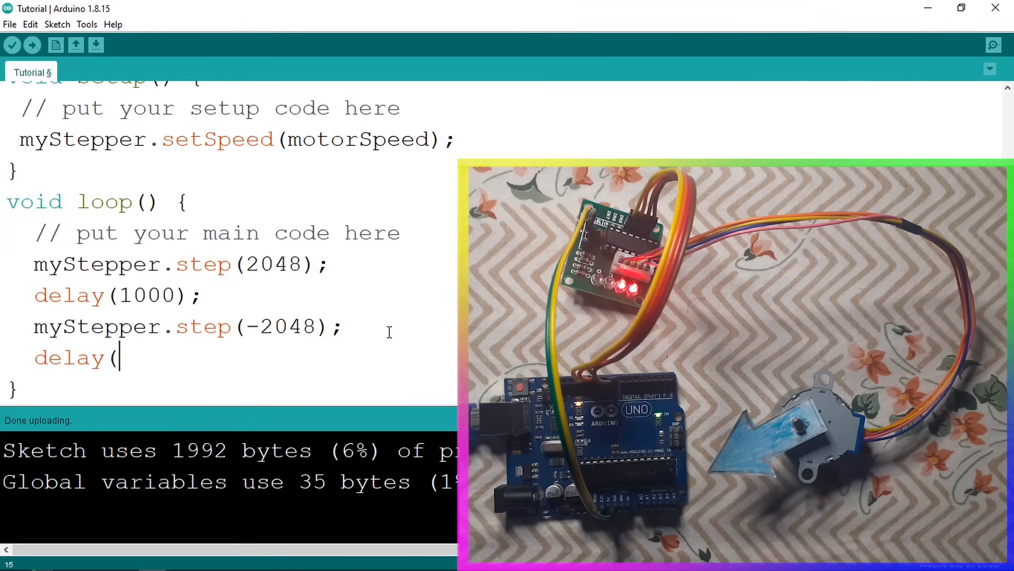
{"action": "type", "text": "1000"}
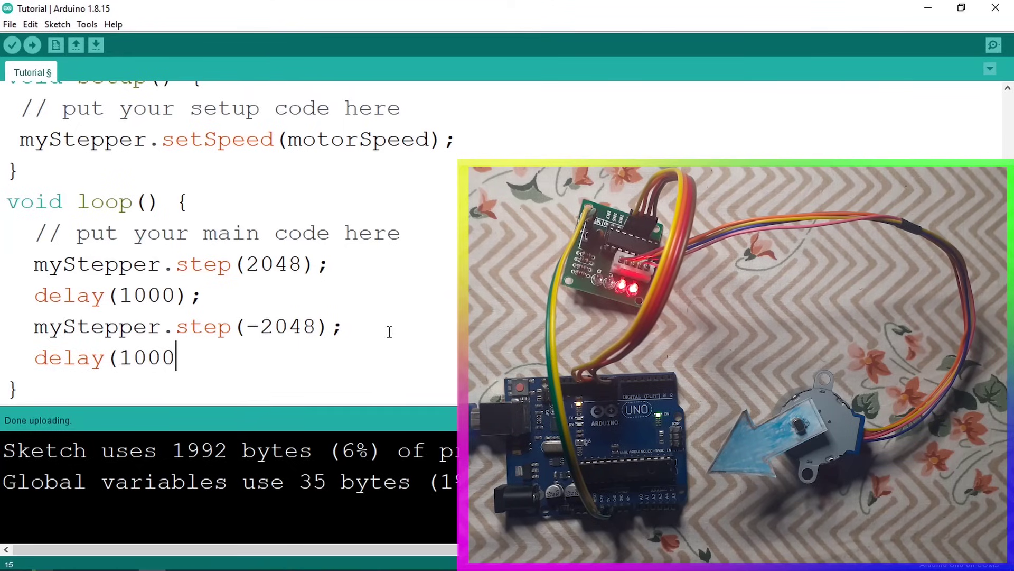
{"action": "type", "text": ");"}
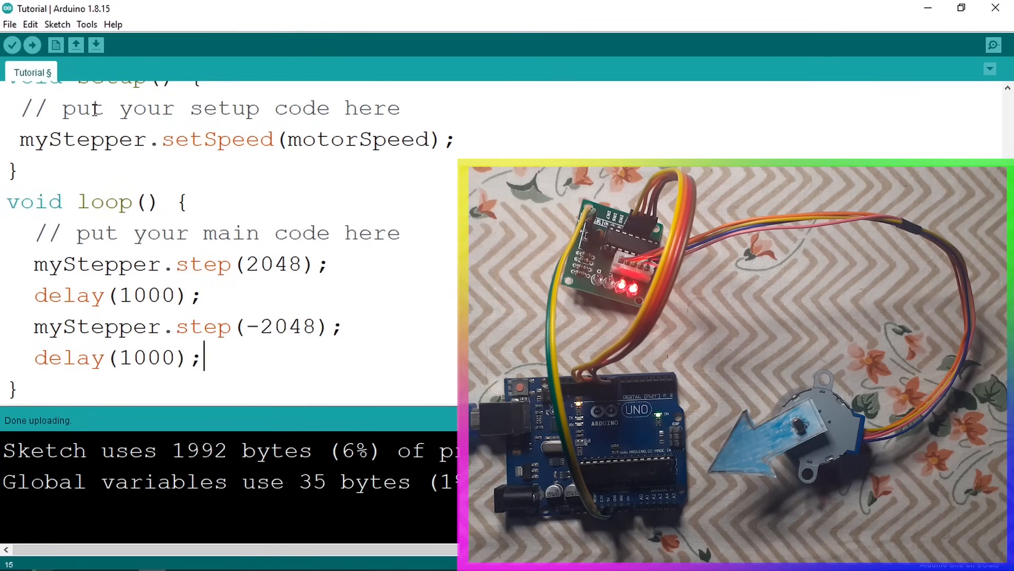